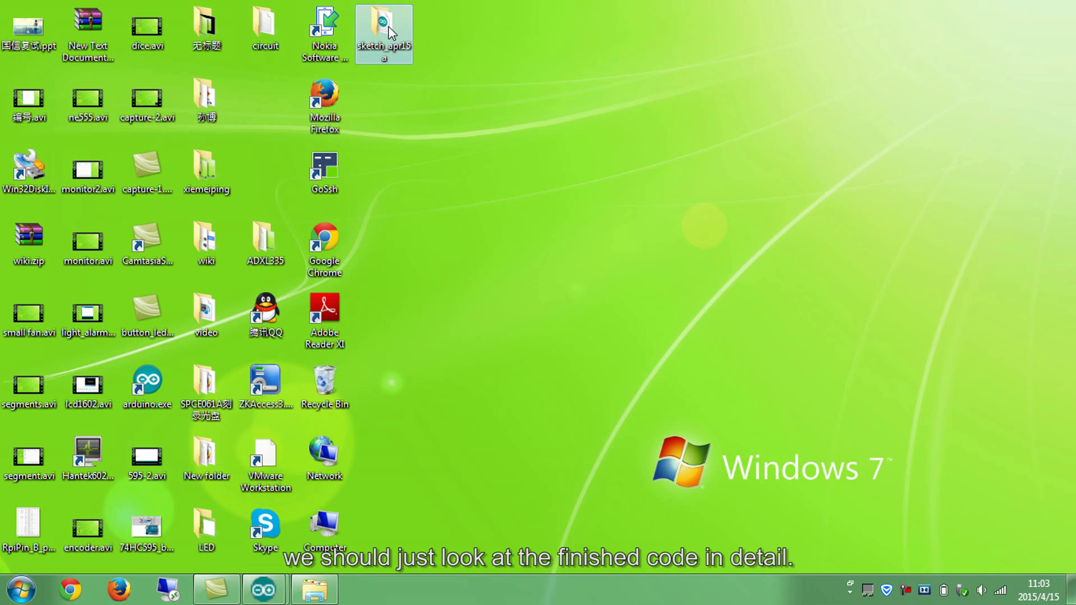
- Open the sketch_apr15a folder and launch sketch_apr15a.ino in Arduino IDE
{"action": "double_click", "coordinate": [384, 25]}
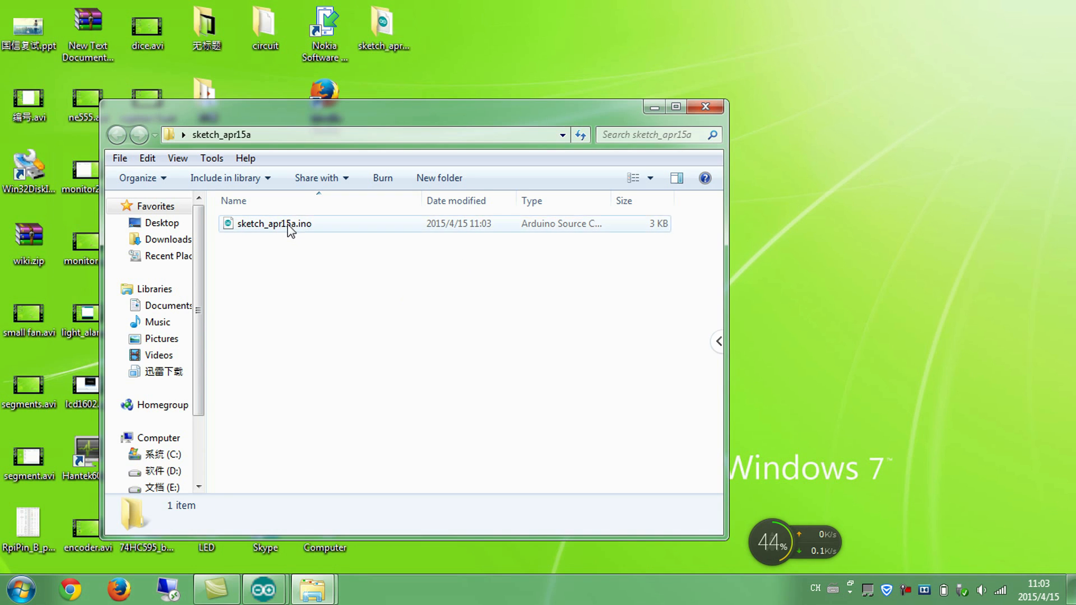
{"action": "double_click", "coordinate": [273, 223]}
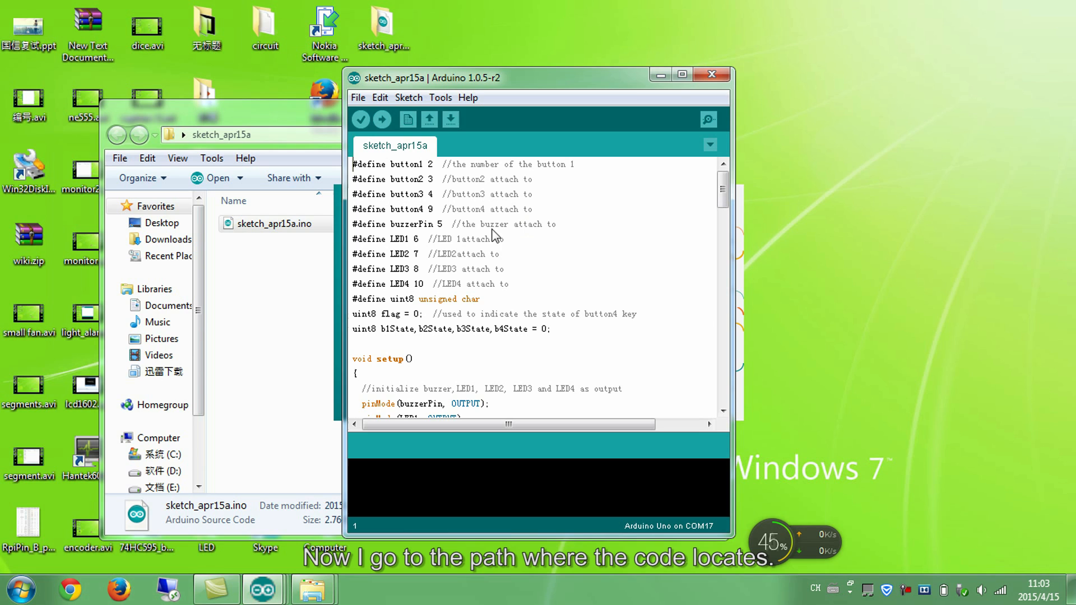
- Maximize the Arduino IDE window and highlight the button2 and buzzerPin pin definitions
{"action": "left_click", "coordinate": [680, 73]}
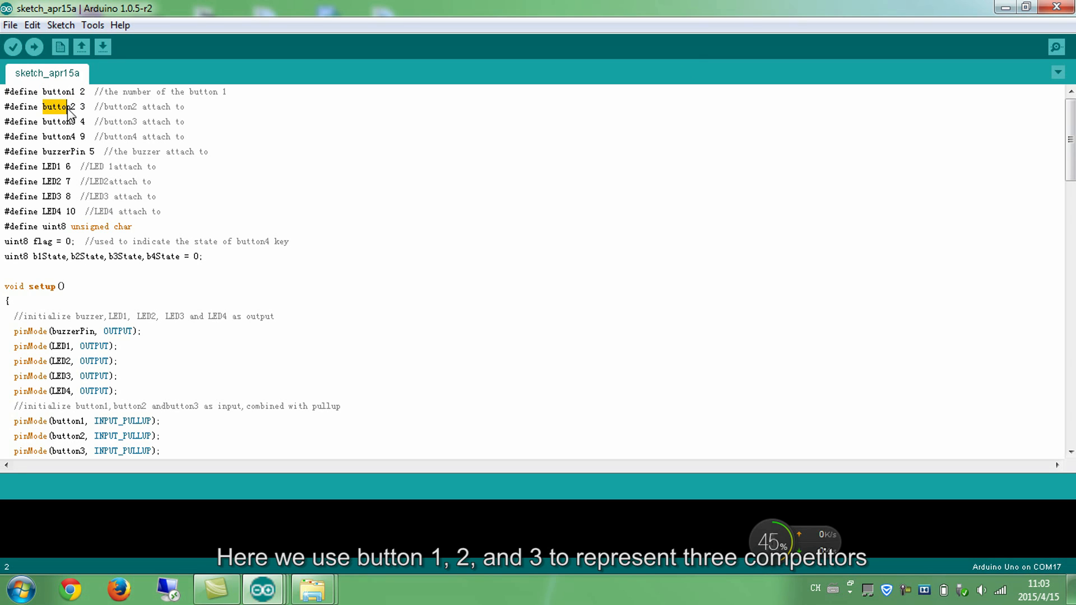
{"action": "double_click", "coordinate": [54, 122]}
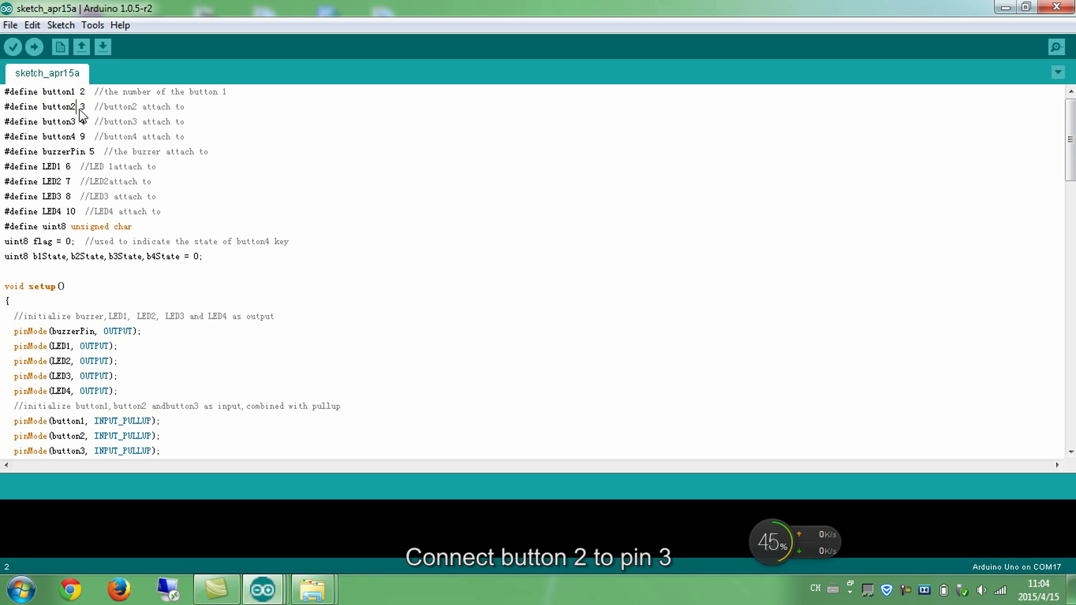
{"action": "double_click", "coordinate": [52, 121]}
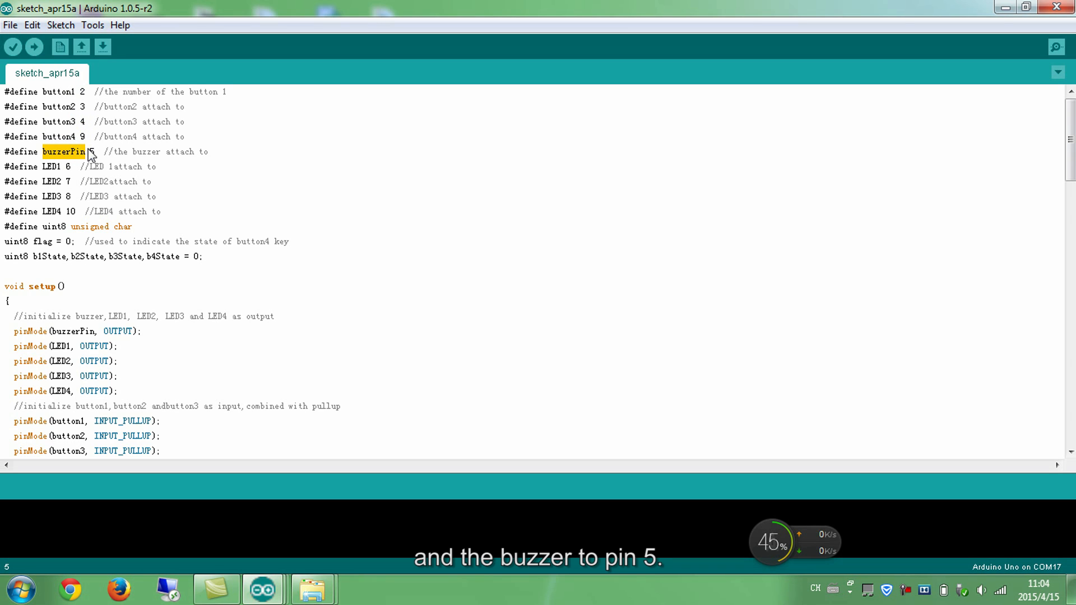
{"action": "double_click", "coordinate": [66, 166]}
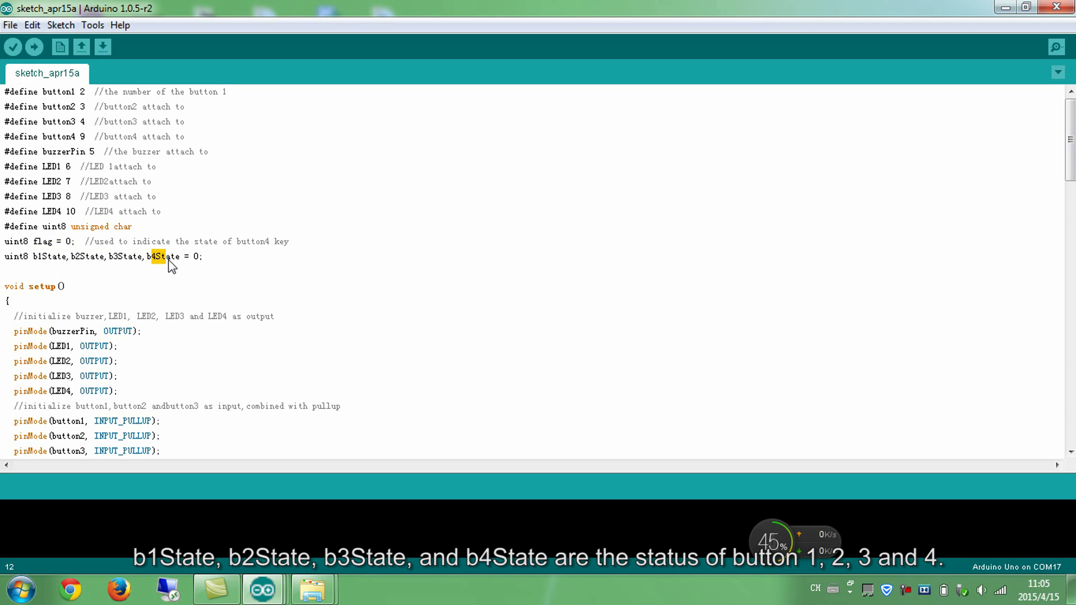
{"action": "mouse_move", "coordinate": [164, 265]}
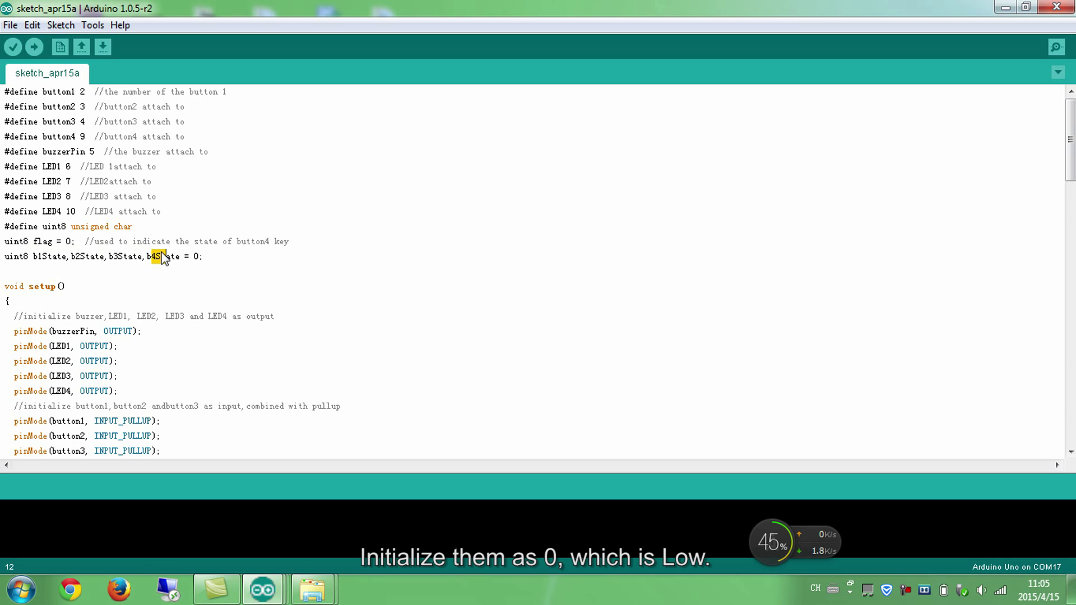
{"action": "scroll", "scroll_direction": "down", "scroll_amount": 3}
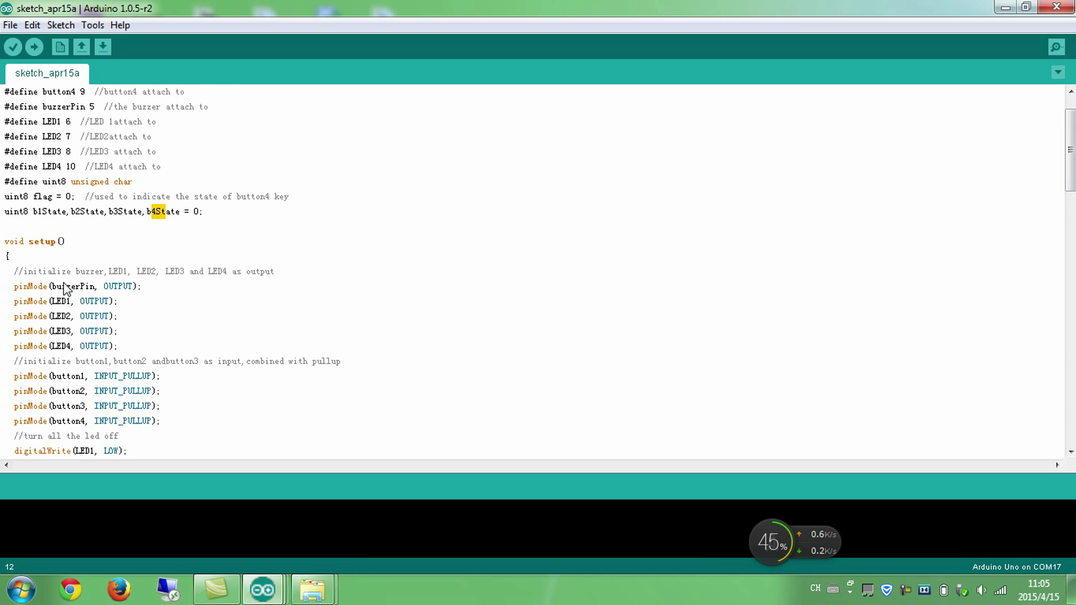
{"action": "double_click", "coordinate": [26, 286]}
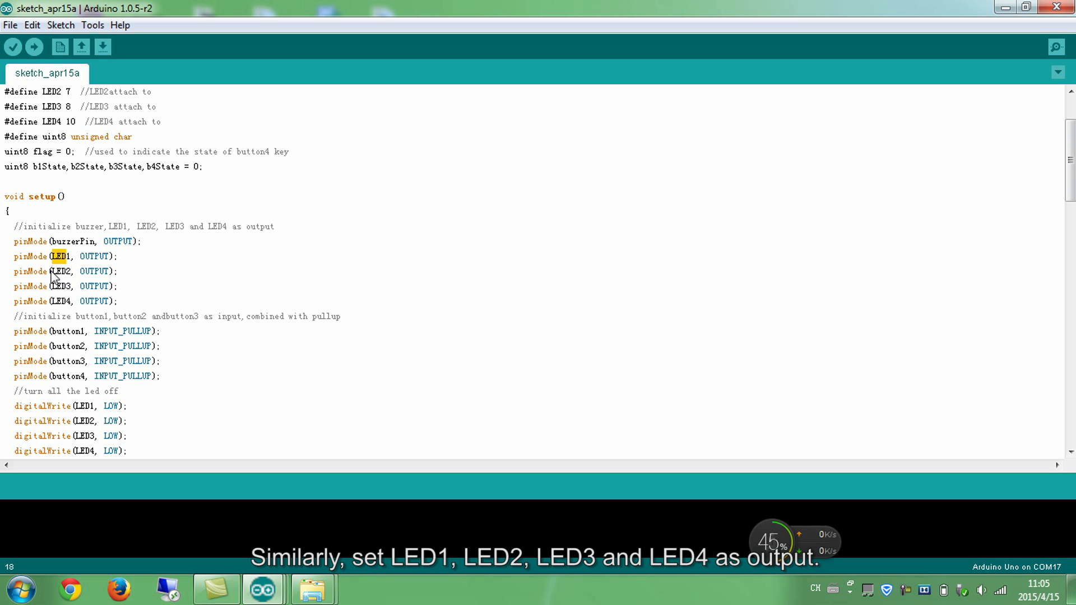
{"action": "double_click", "coordinate": [118, 242]}
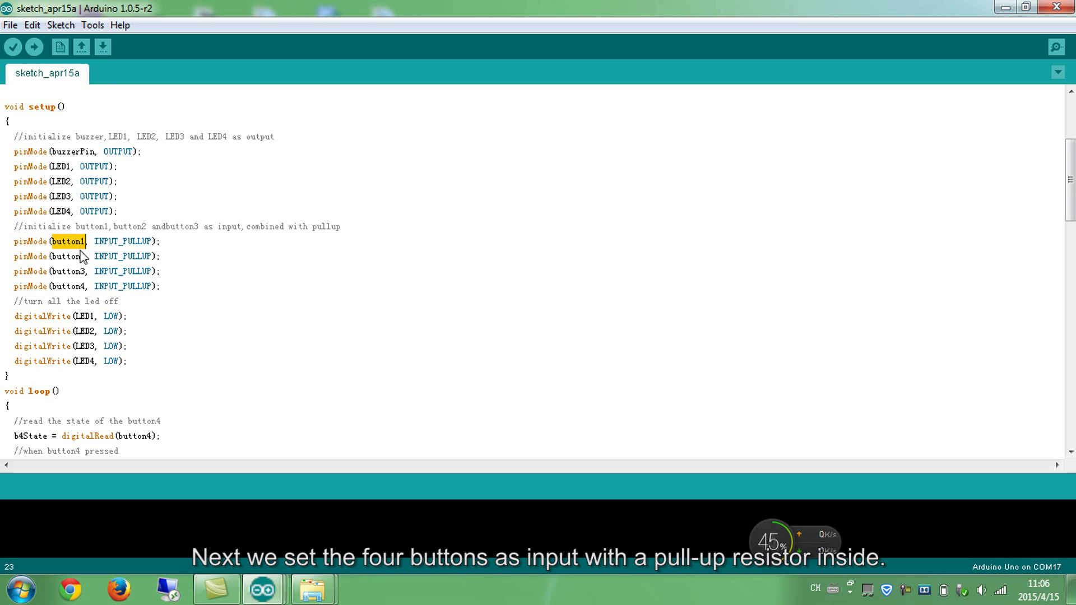
{"action": "double_click", "coordinate": [67, 256]}
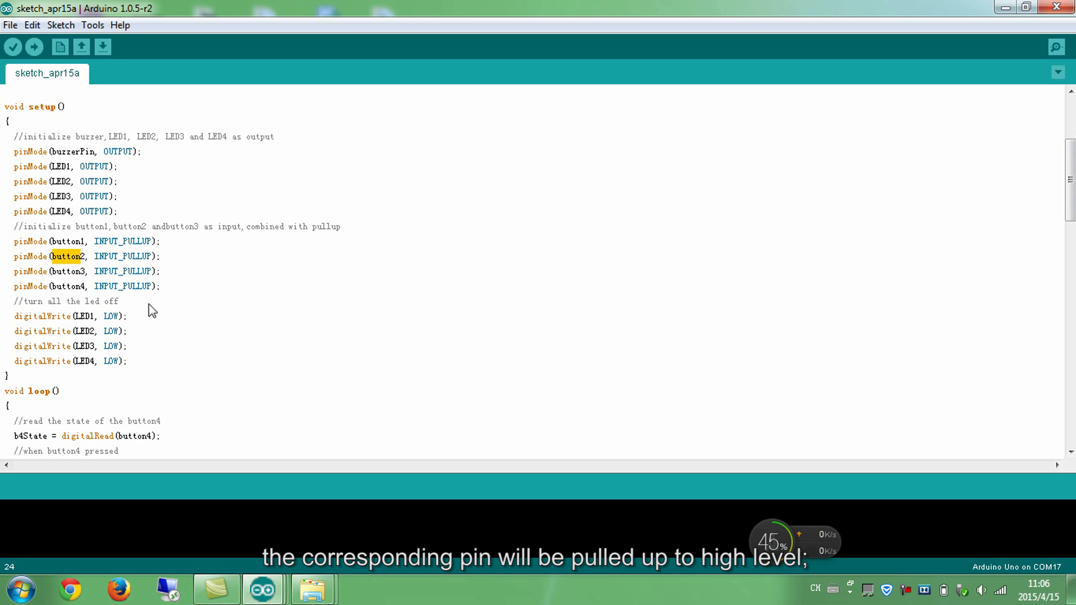
{"action": "mouse_move", "coordinate": [122, 286]}
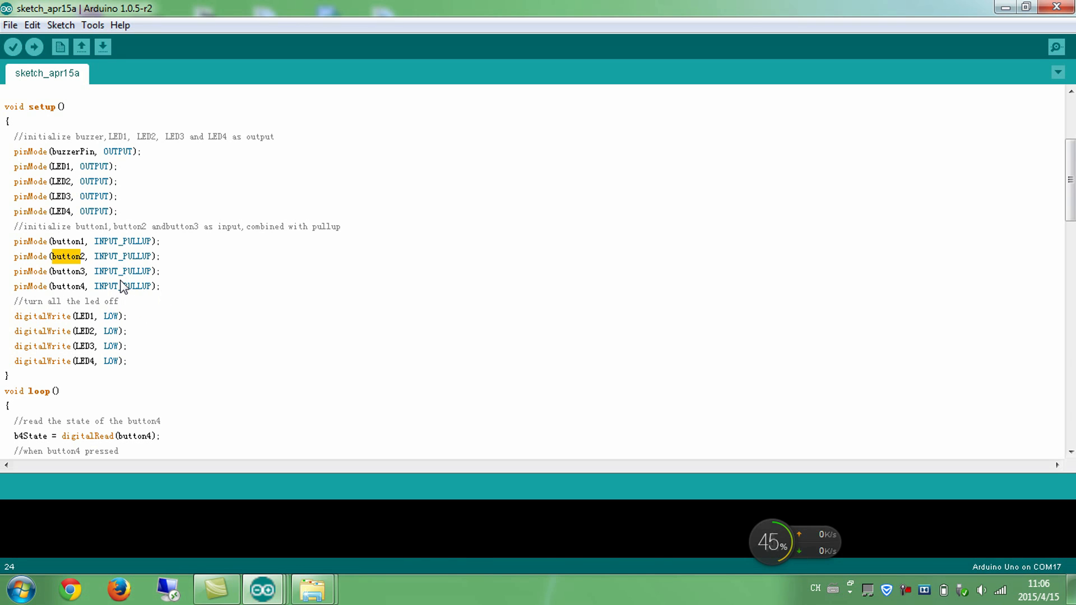
{"action": "mouse_move", "coordinate": [172, 287]}
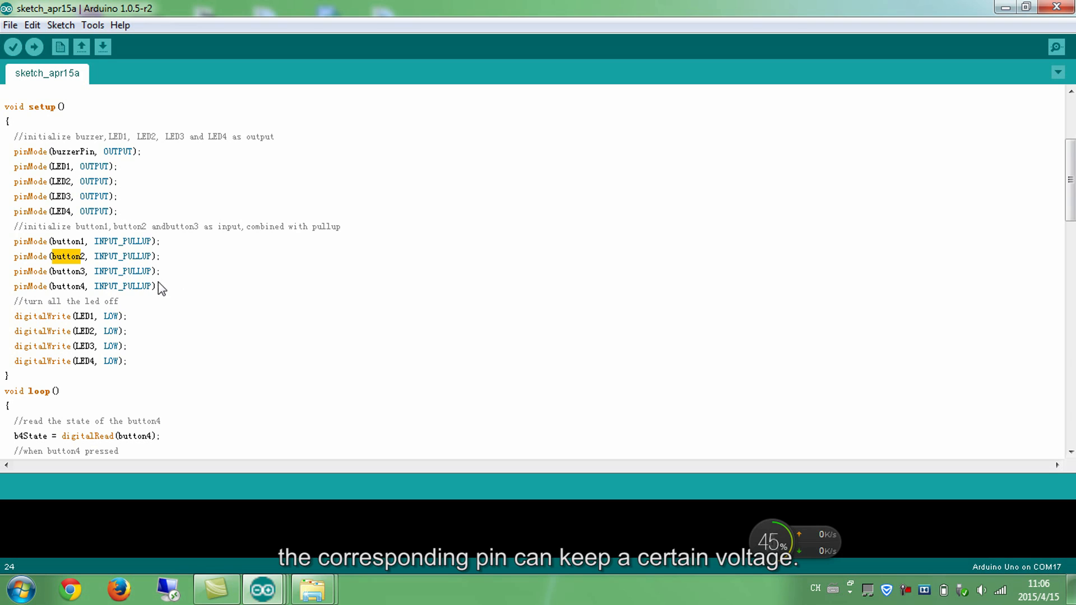
{"action": "mouse_move", "coordinate": [150, 294]}
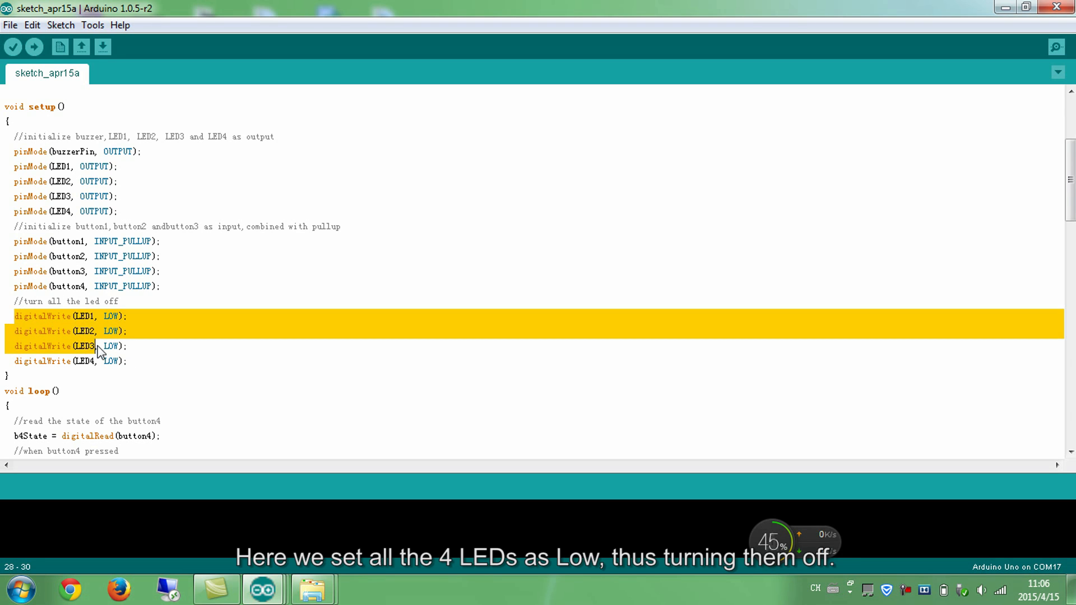
{"action": "left_click_drag", "start_coordinate": [95, 346], "coordinate": [116, 360]}
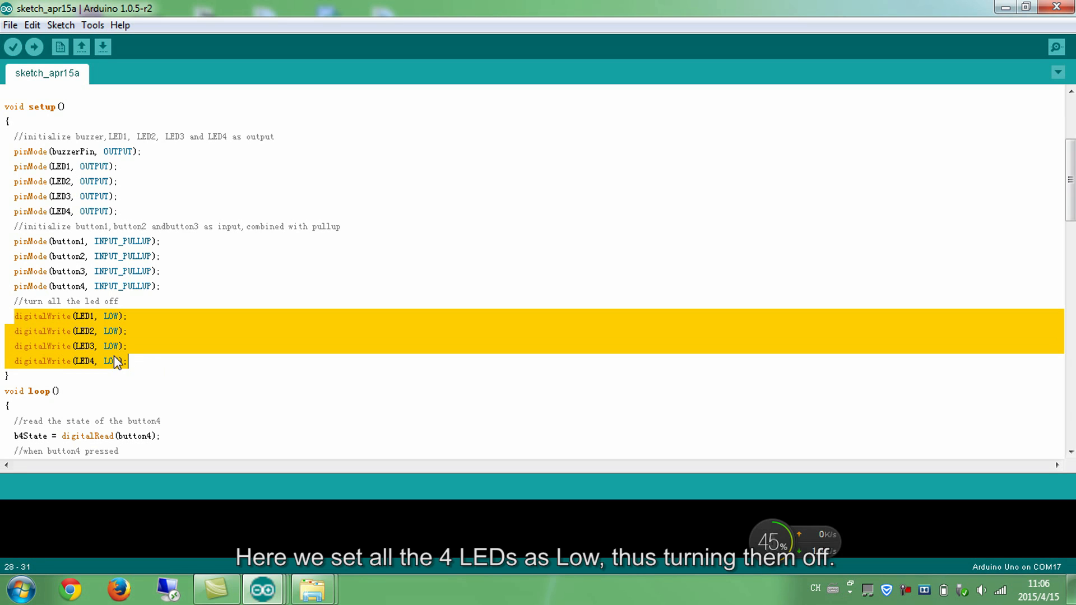
{"action": "scroll", "scroll_direction": "down", "scroll_amount": 3}
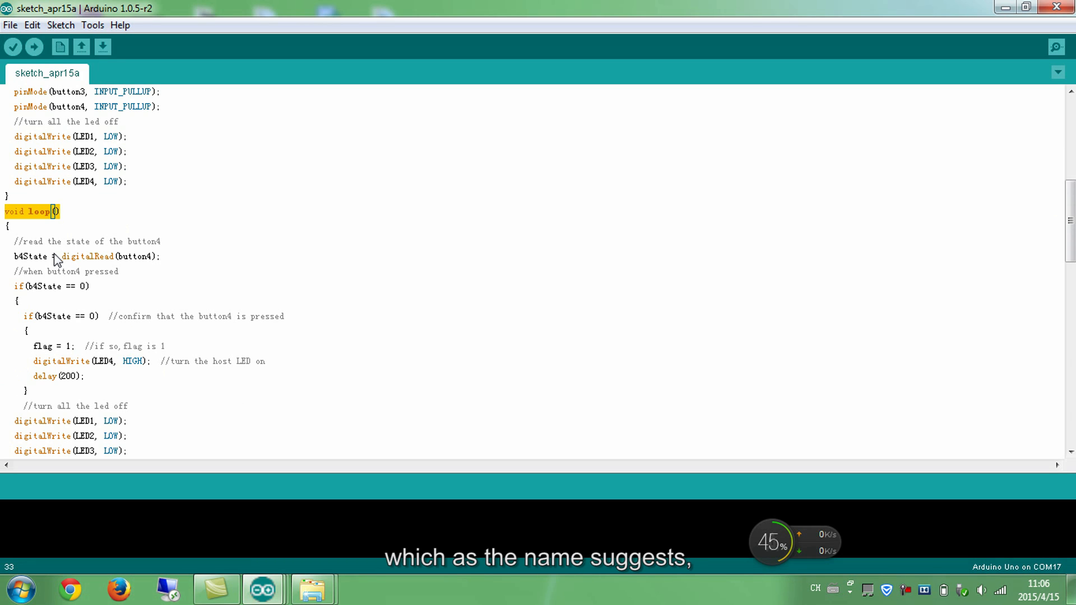
{"action": "mouse_move", "coordinate": [57, 264]}
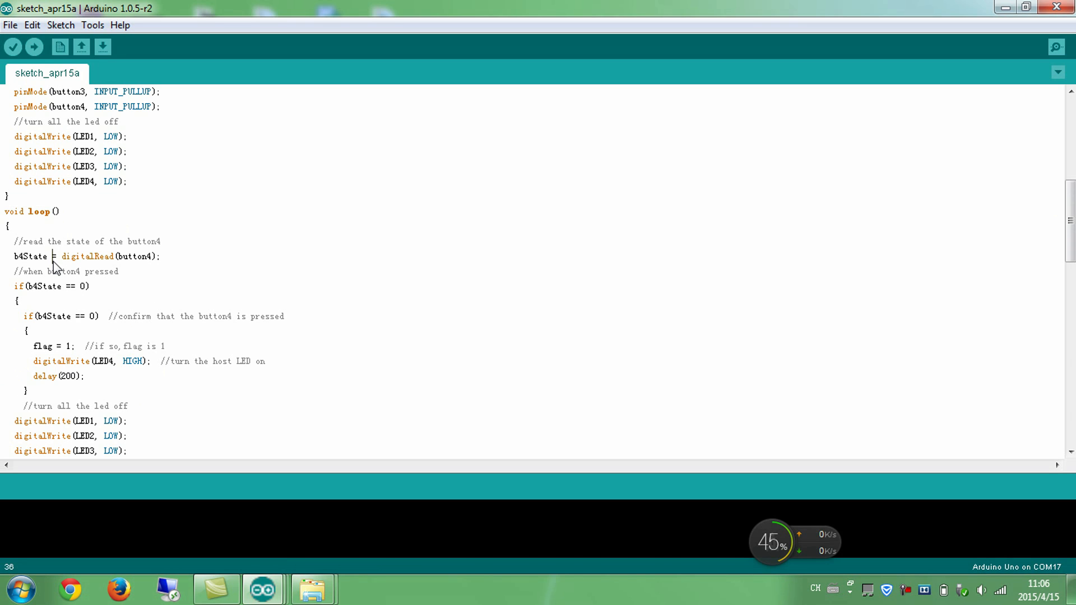
{"action": "double_click", "coordinate": [134, 257]}
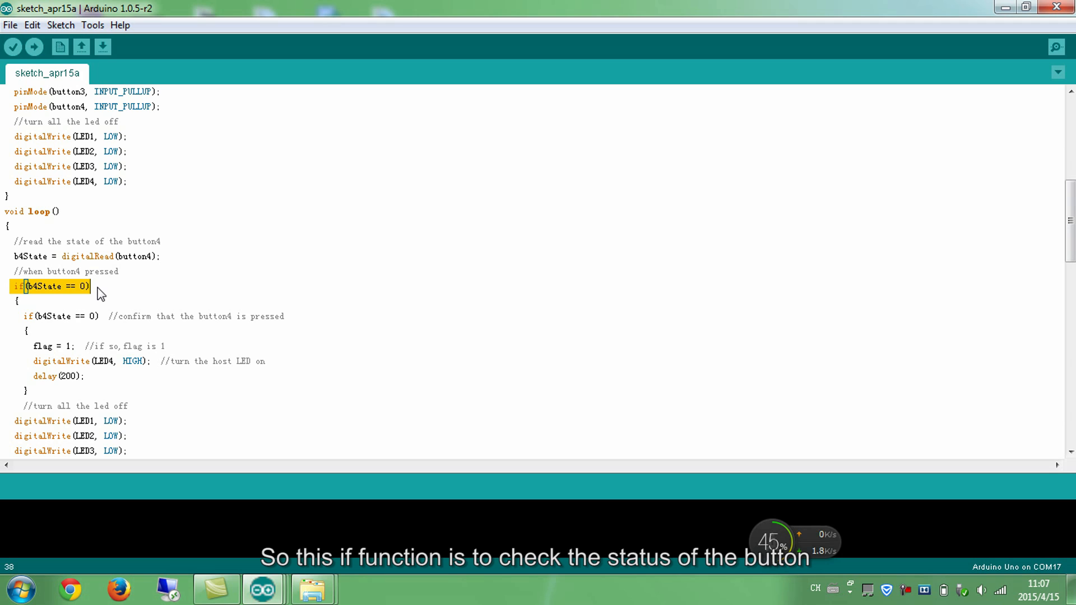
{"action": "mouse_move", "coordinate": [23, 324]}
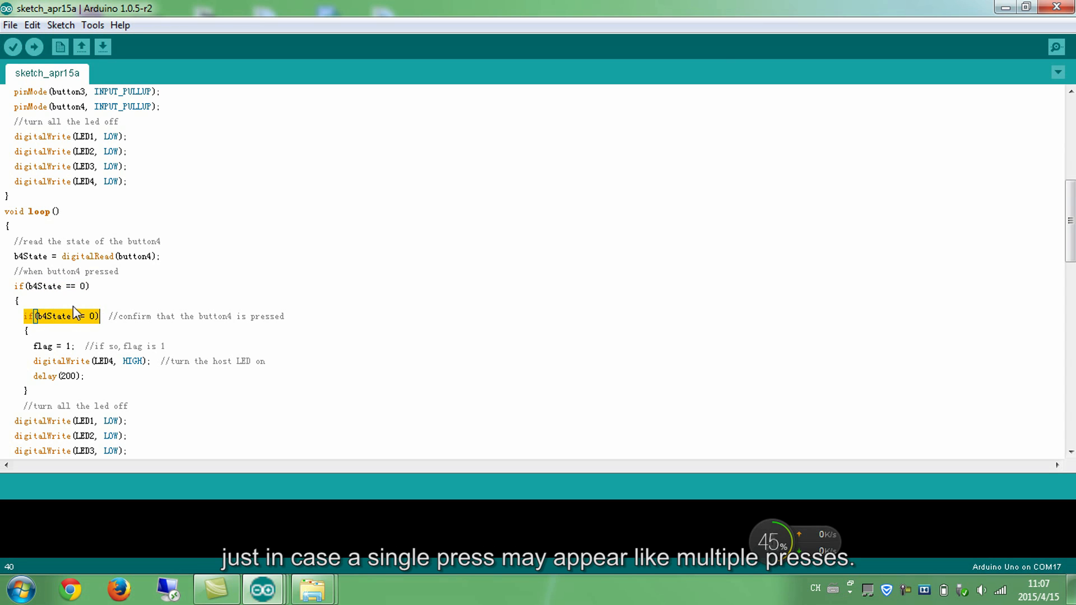
{"action": "mouse_move", "coordinate": [106, 317]}
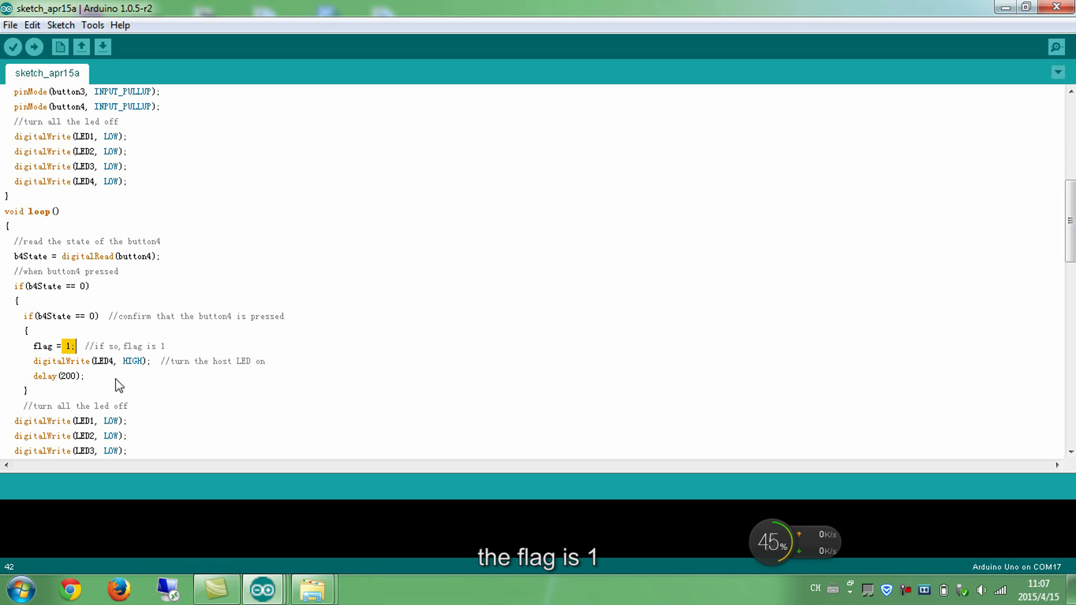
{"action": "double_click", "coordinate": [132, 361]}
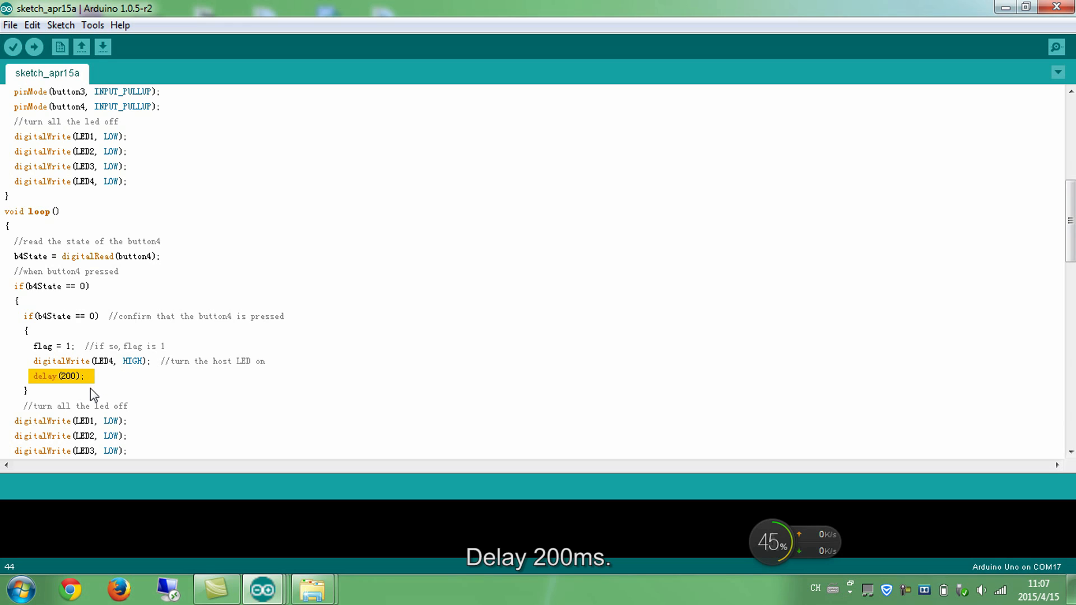
{"action": "scroll", "scroll_direction": "down", "scroll_amount": 3}
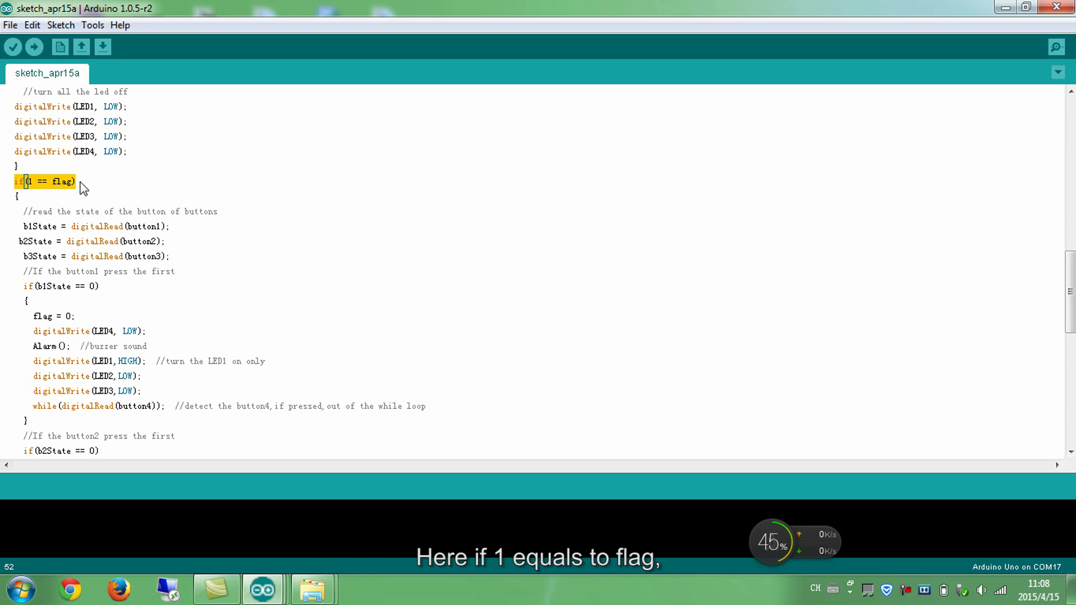
{"action": "mouse_move", "coordinate": [106, 186]}
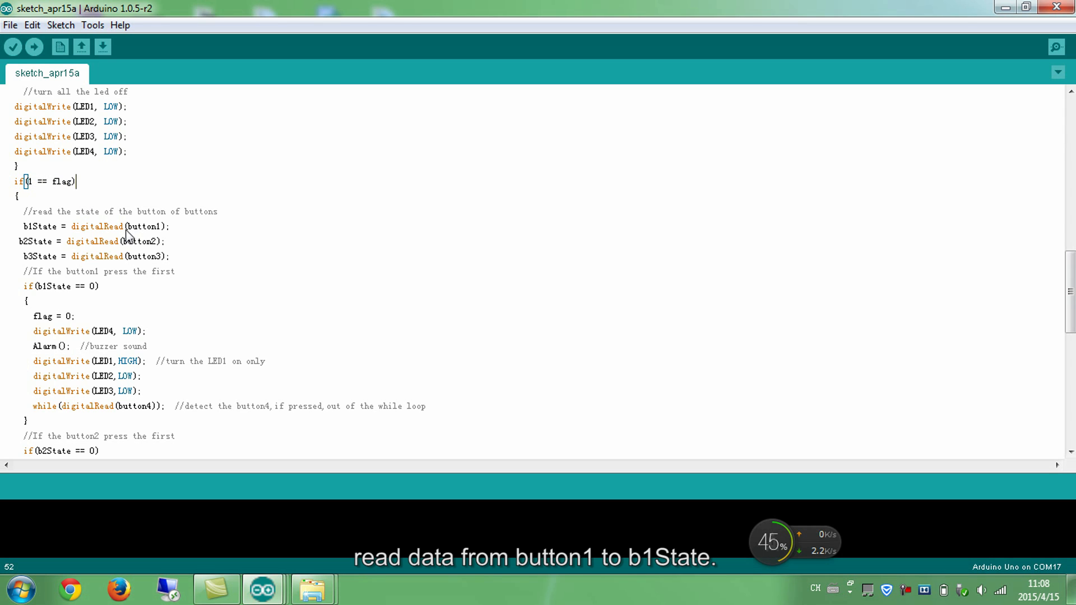
{"action": "double_click", "coordinate": [34, 226]}
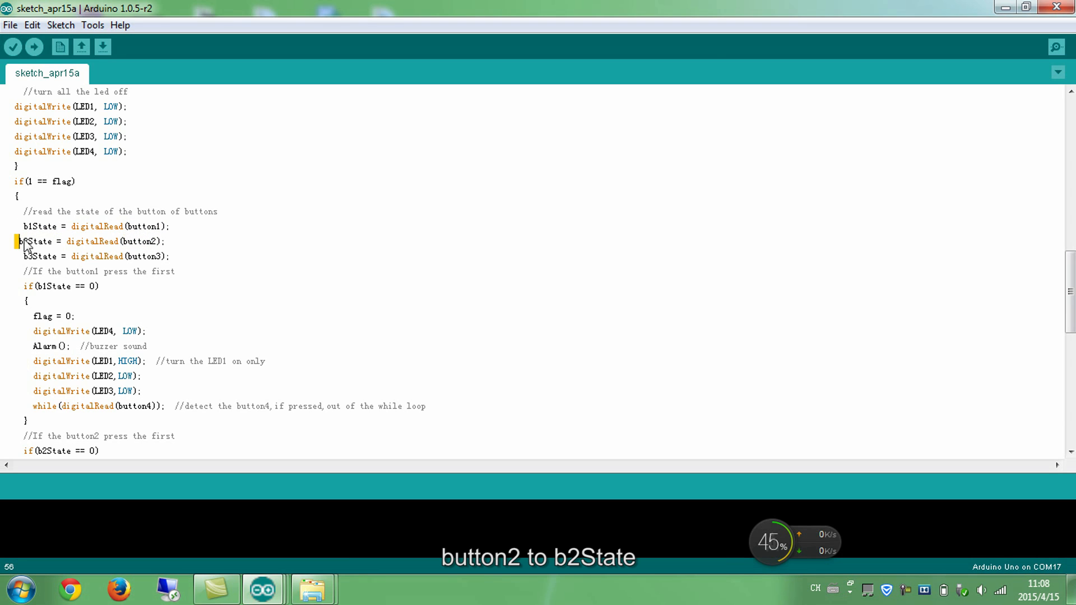
{"action": "double_click", "coordinate": [147, 256]}
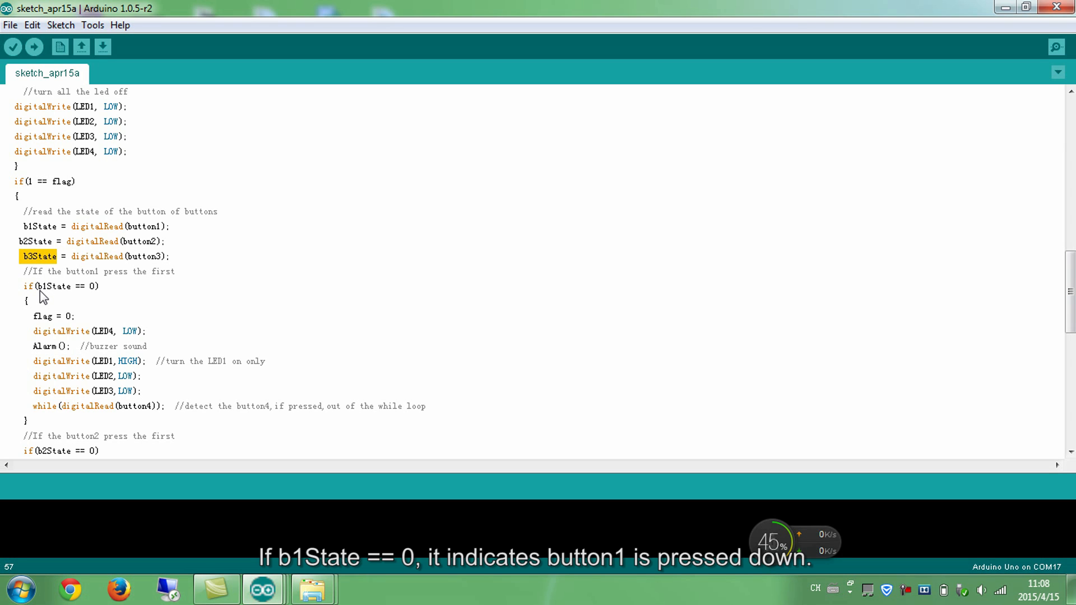
{"action": "mouse_move", "coordinate": [96, 290]}
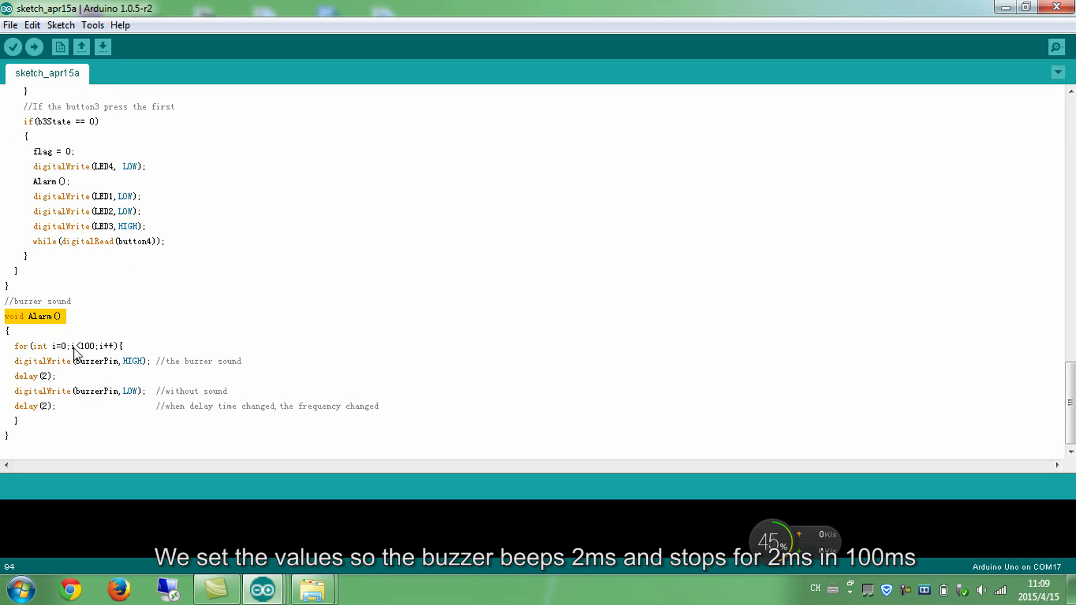
{"action": "mouse_move", "coordinate": [87, 351]}
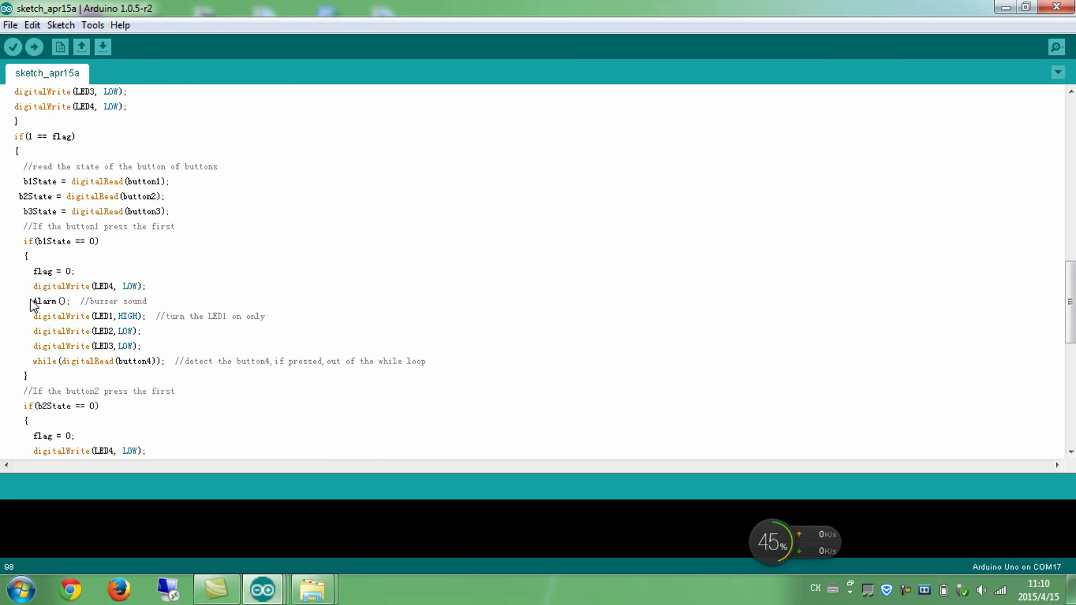
{"action": "double_click", "coordinate": [104, 317]}
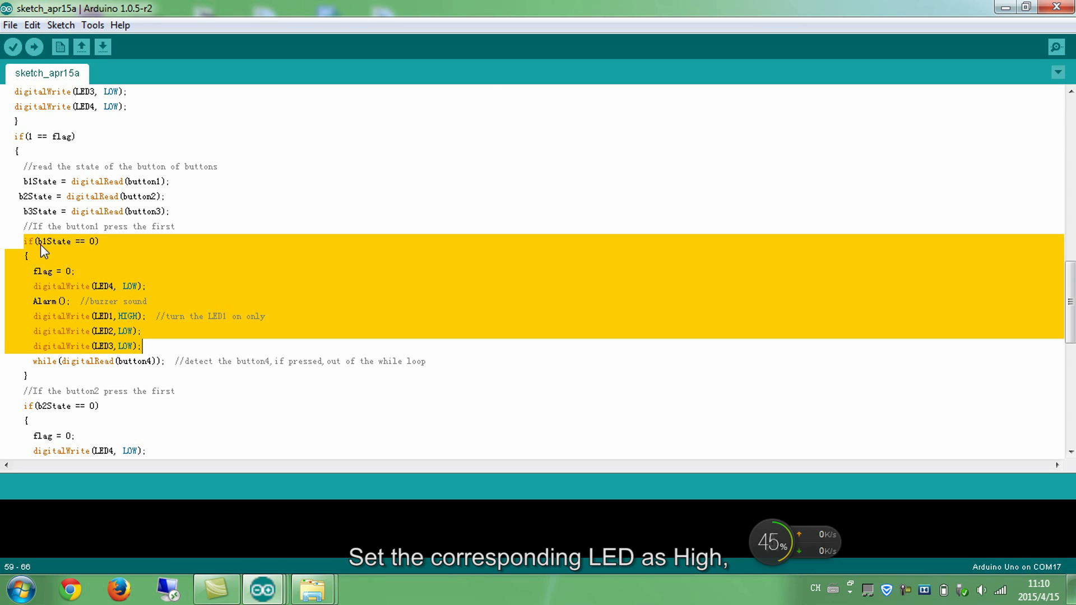
{"action": "mouse_move", "coordinate": [63, 309]}
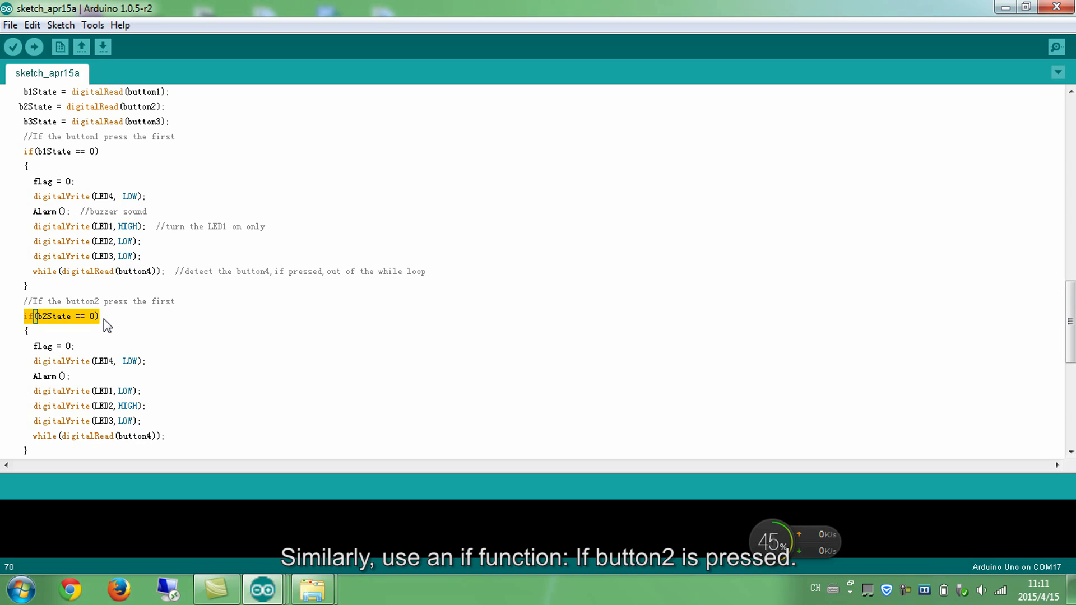
{"action": "double_click", "coordinate": [40, 346]}
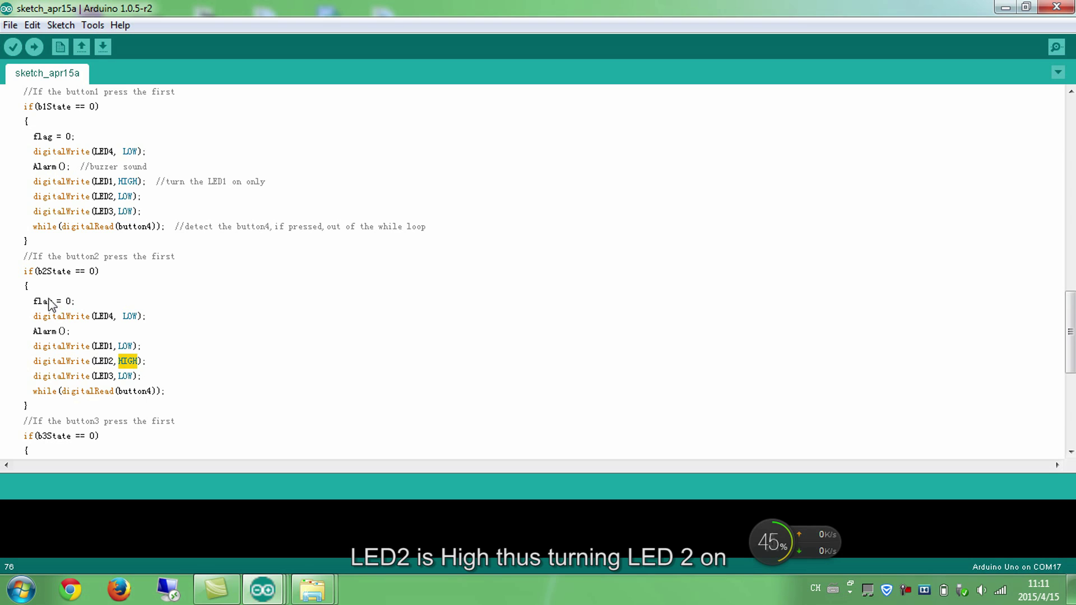
{"action": "left_click_drag", "start_coordinate": [22, 272], "coordinate": [146, 376]}
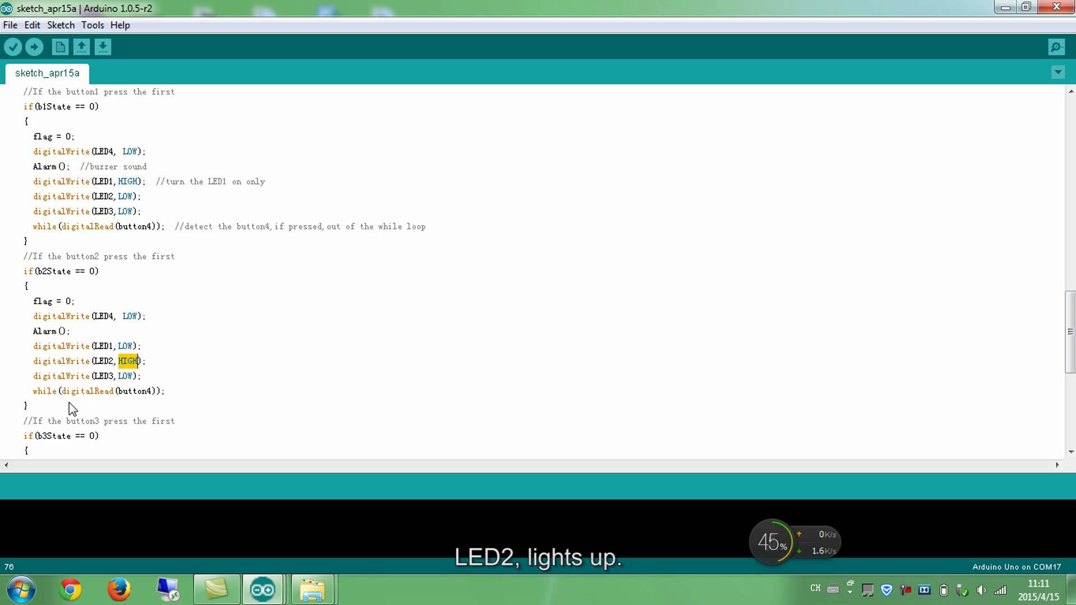
{"action": "scroll", "scroll_direction": "down", "scroll_amount": 3}
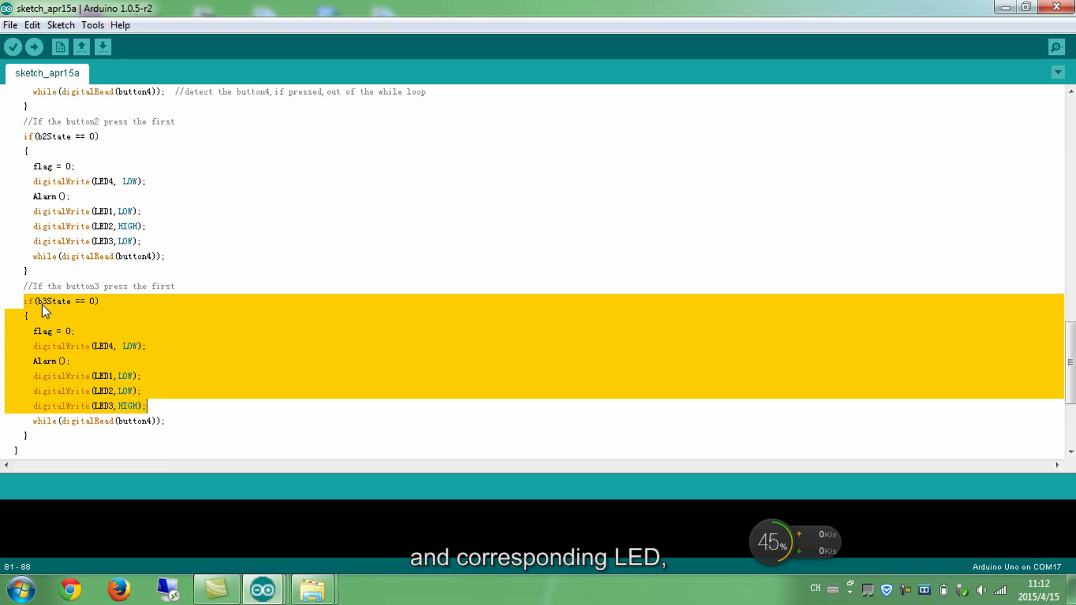
{"action": "mouse_move", "coordinate": [32, 369]}
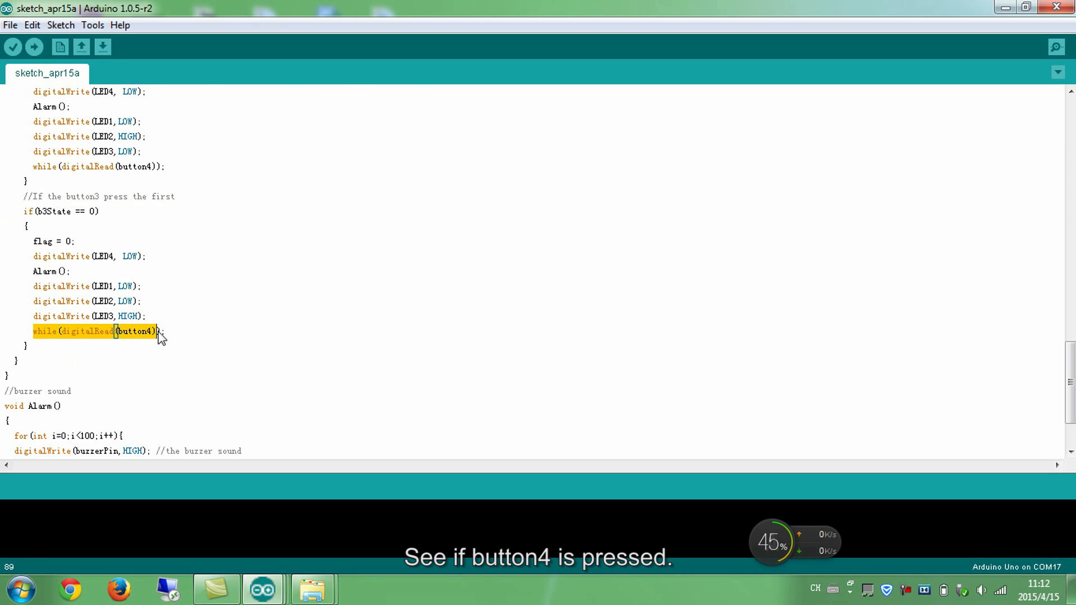
{"action": "mouse_move", "coordinate": [40, 342]}
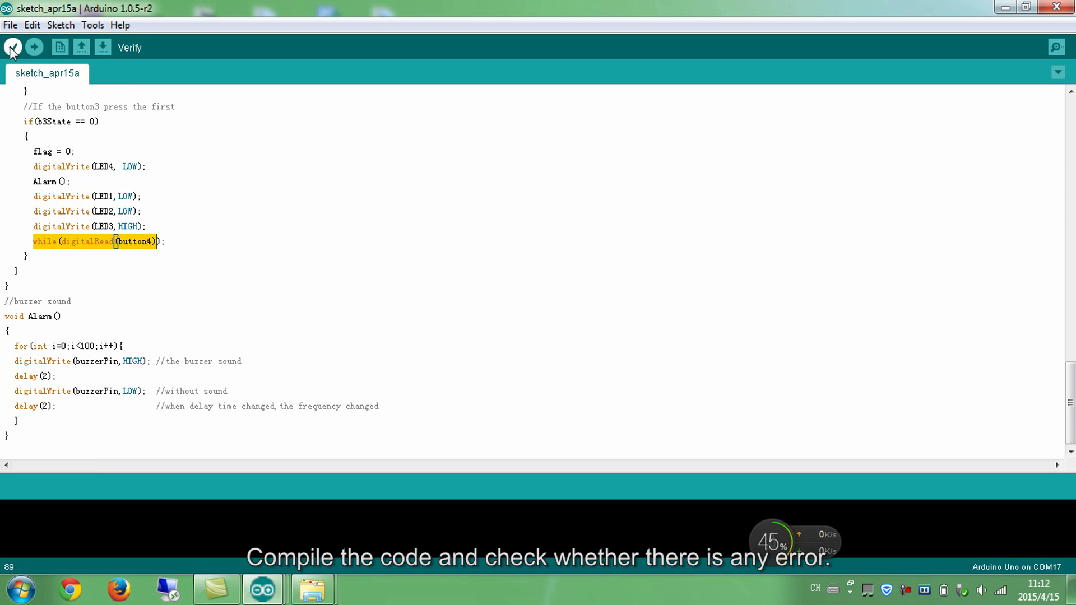
- Verify the quiz-buzzer sketch to compile it and check for errors
{"action": "left_click", "coordinate": [12, 48]}
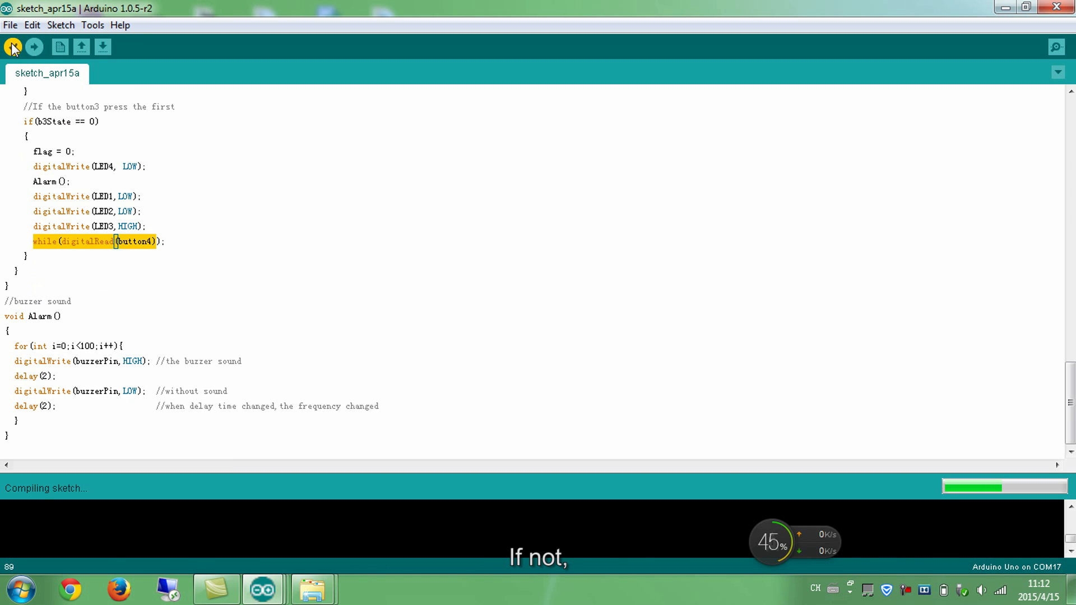